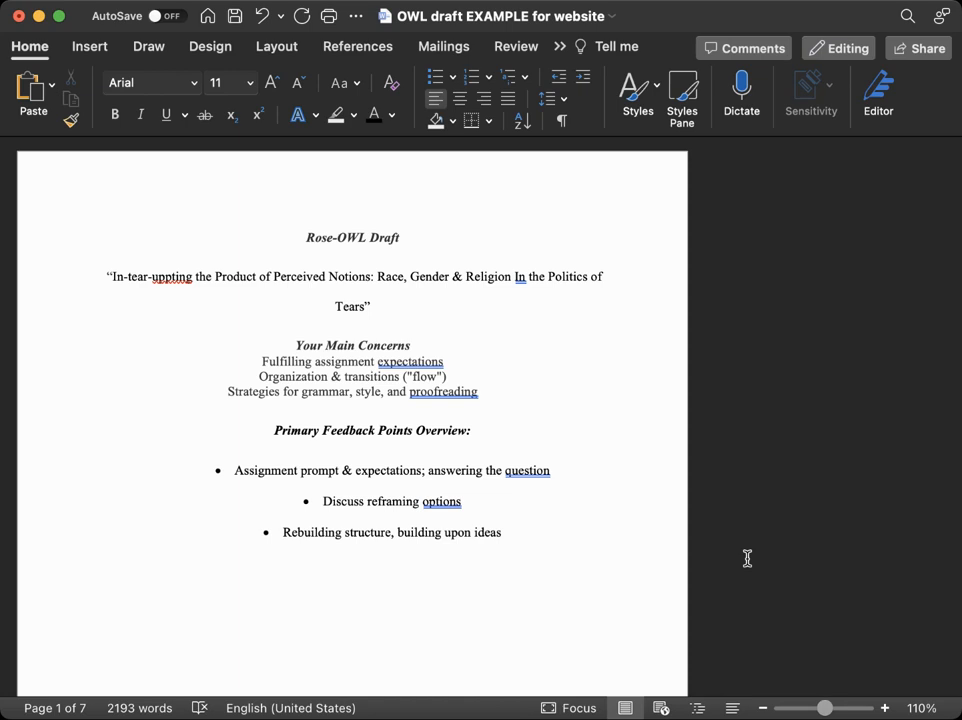
mouse_move(276, 484)
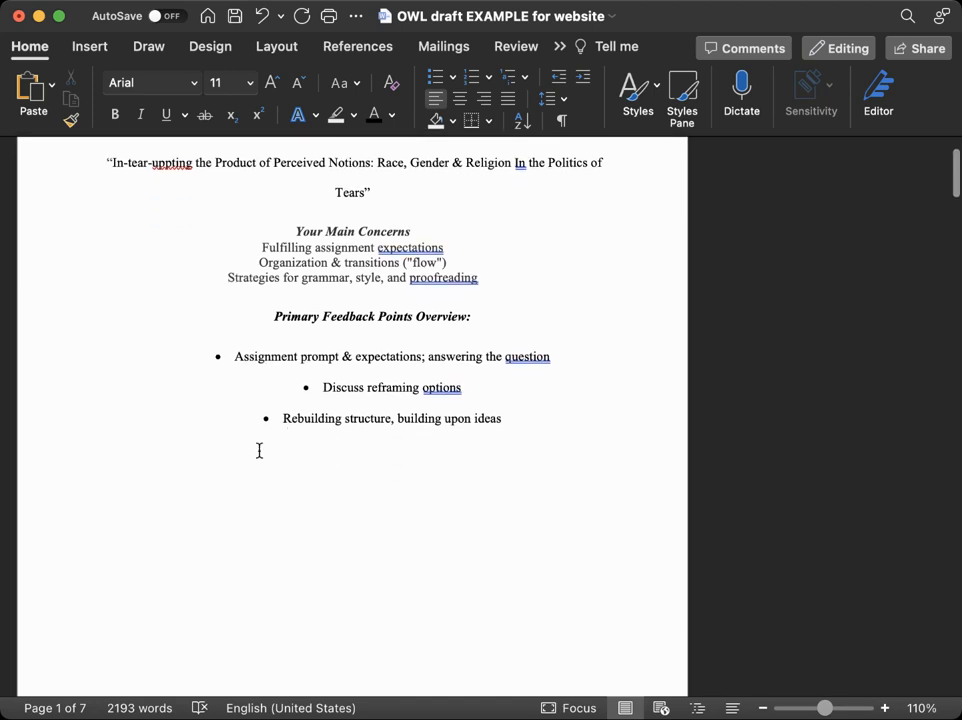
- Scroll to page 2 to show the midterm prompt's three essay questions
scroll(down, 3)
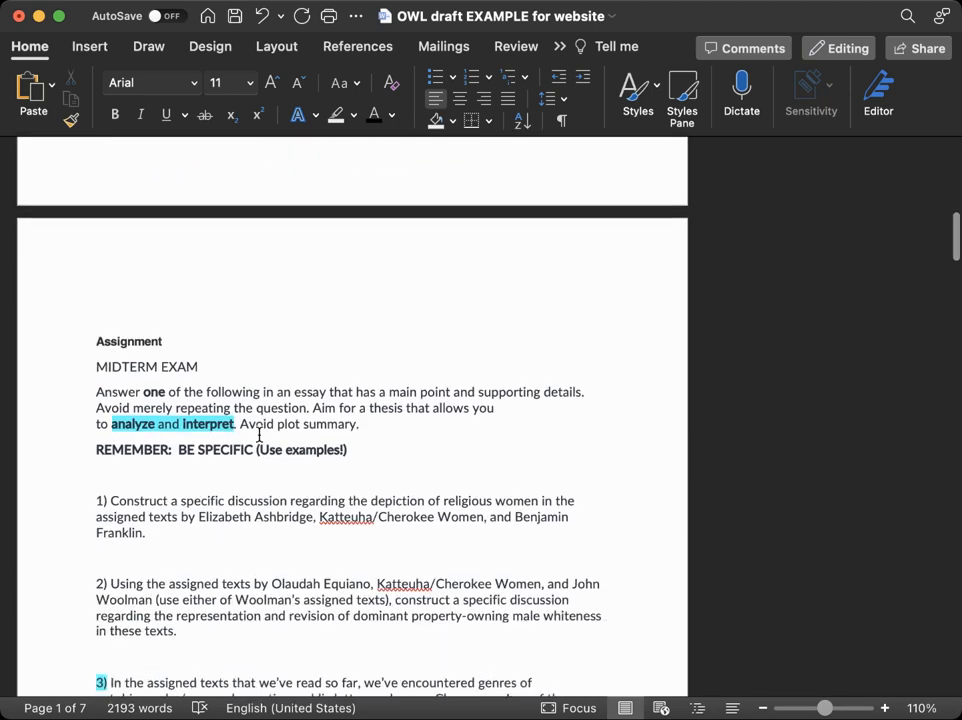
scroll(down, 3)
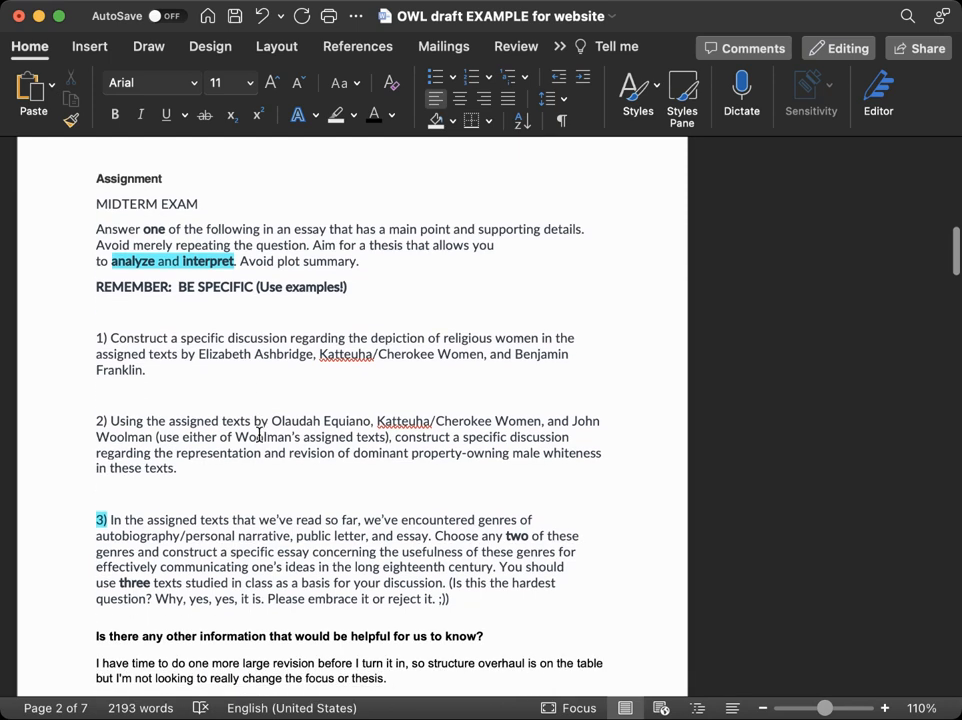
scroll(up, 3)
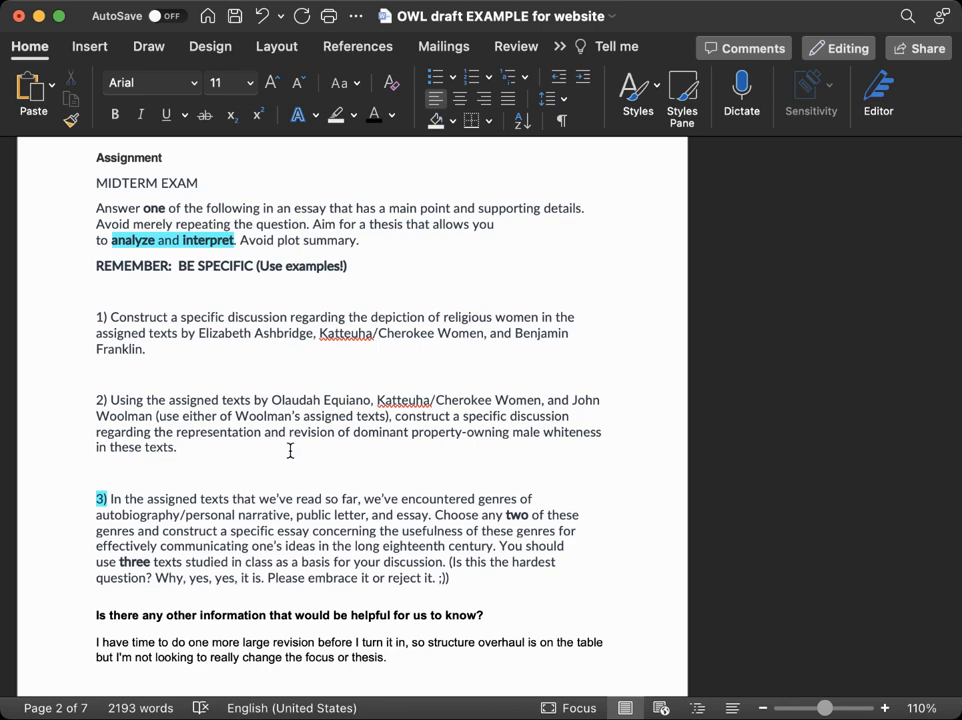
- Select the Harriet Wilson paragraph to show its personal narrative/autobiography comment
scroll(up, 3)
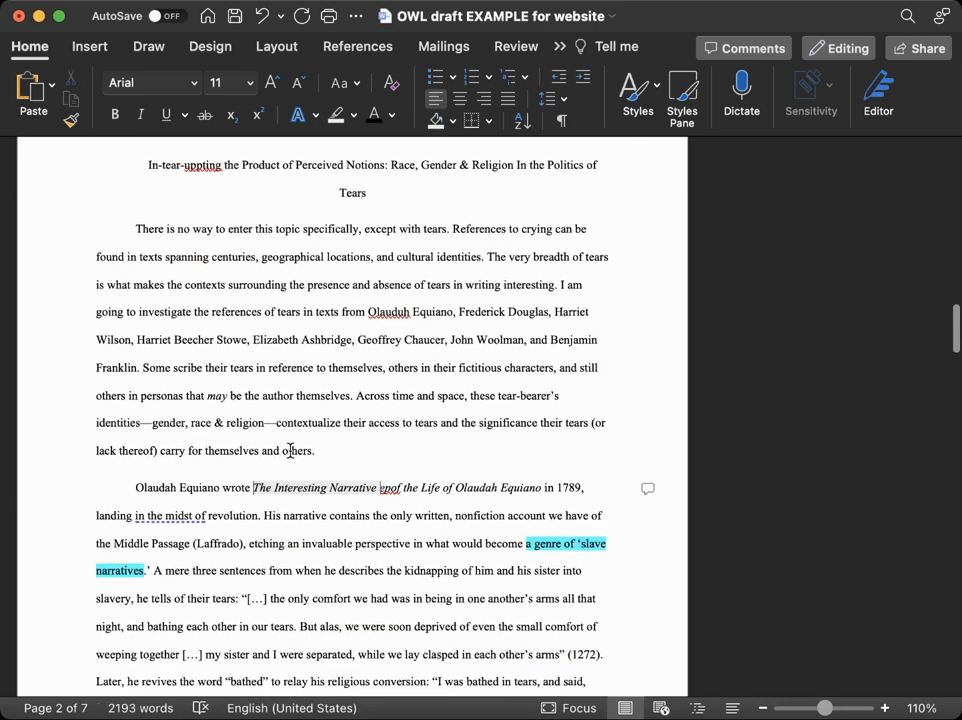
scroll(down, 3)
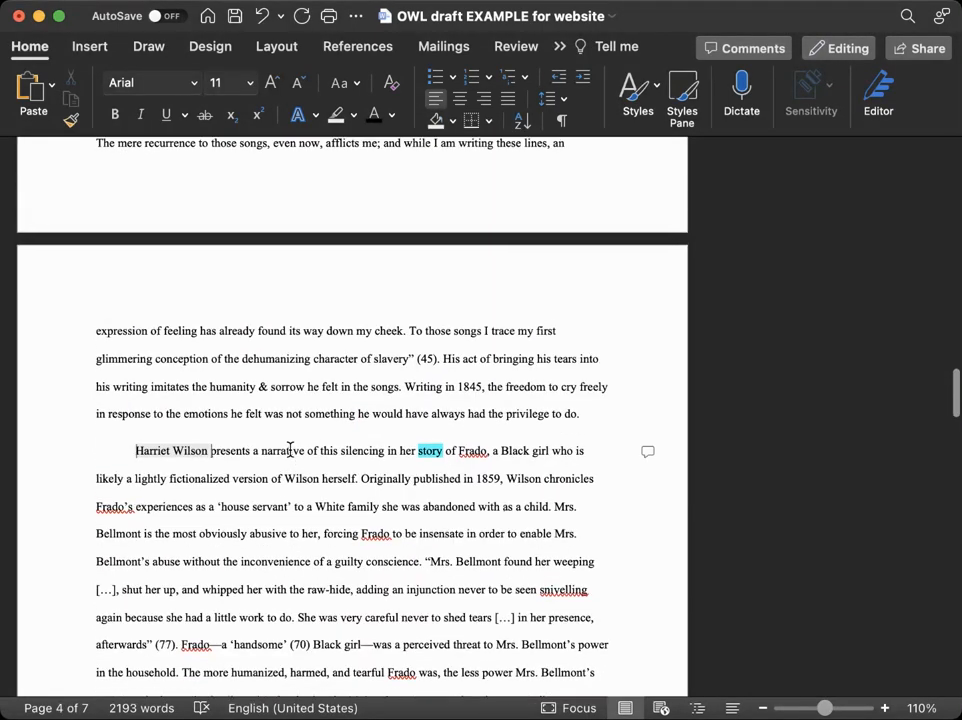
click(648, 451)
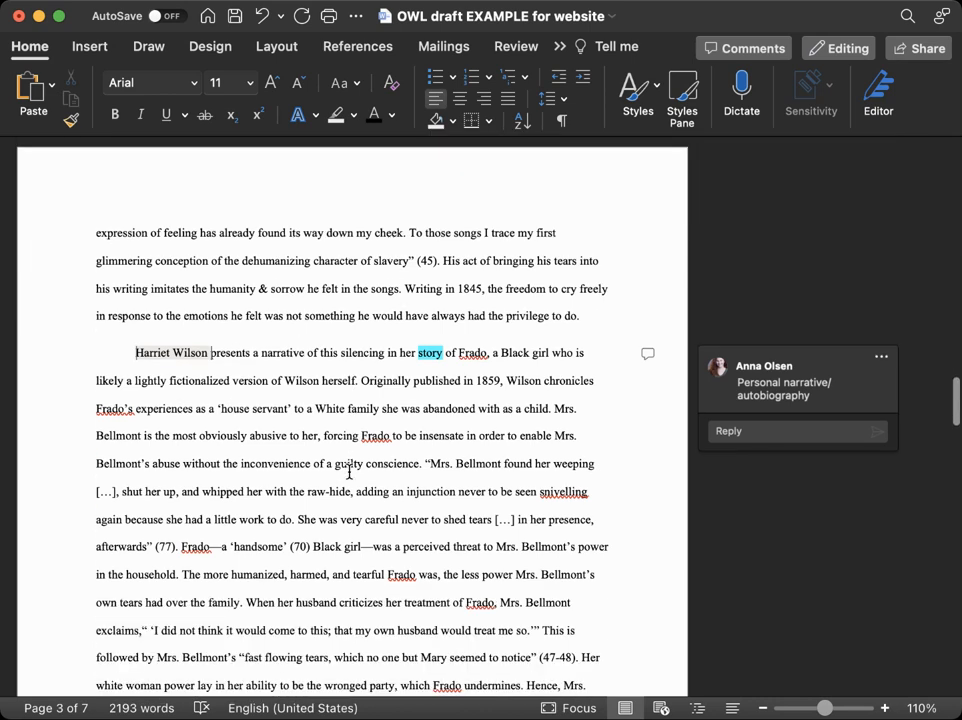
scroll(up, 3)
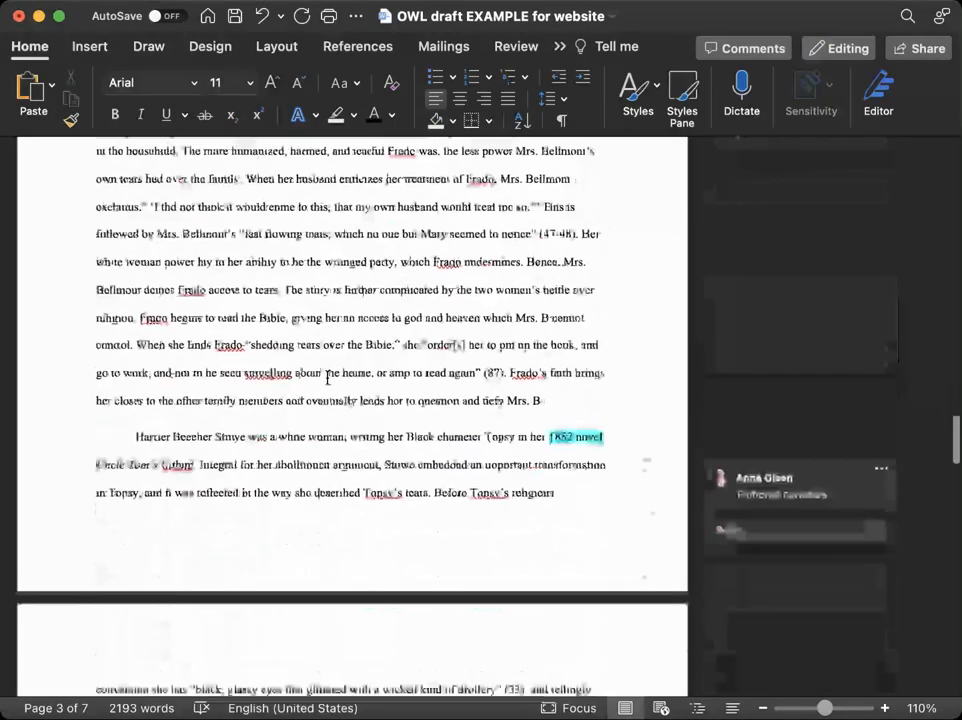
- Scroll past the Equiano paragraph and select Ashbridge to view its autobiography comment
scroll(down, 3)
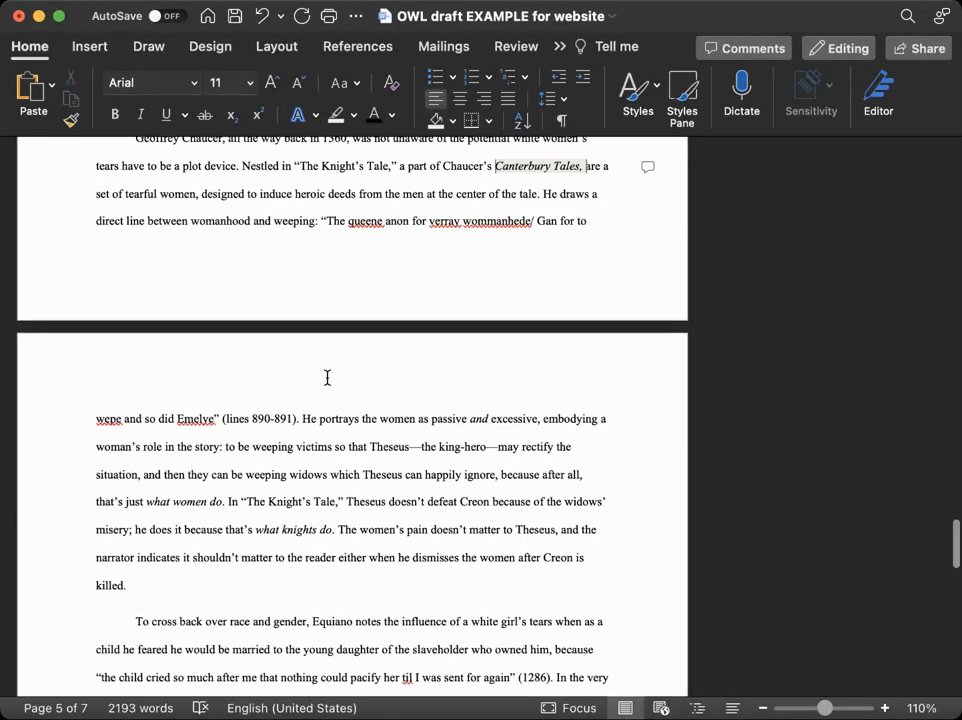
scroll(down, 3)
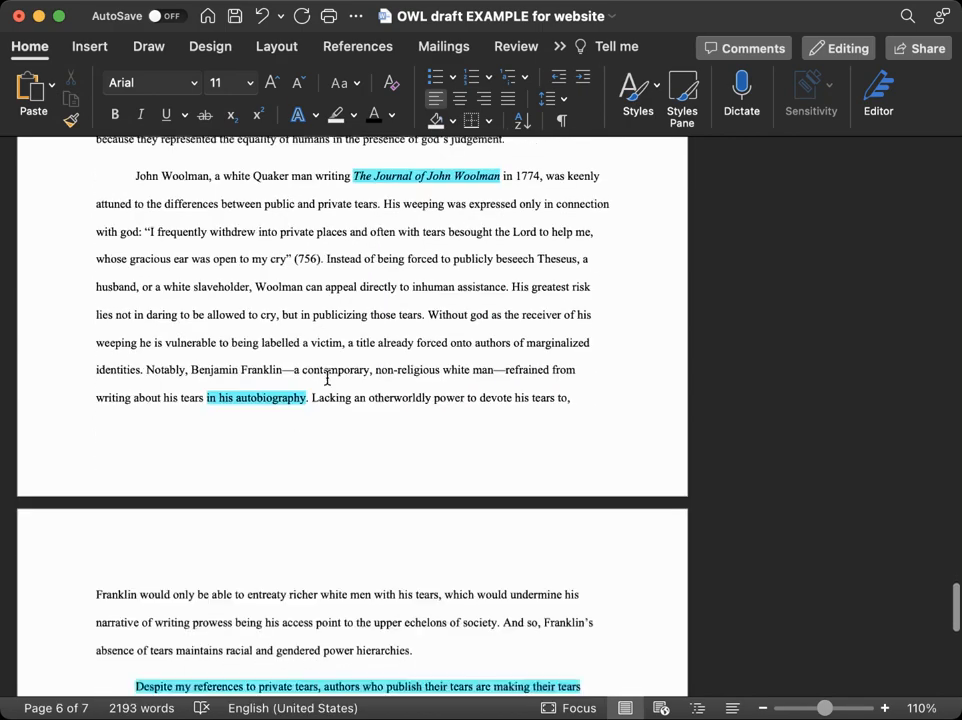
scroll(up, 3)
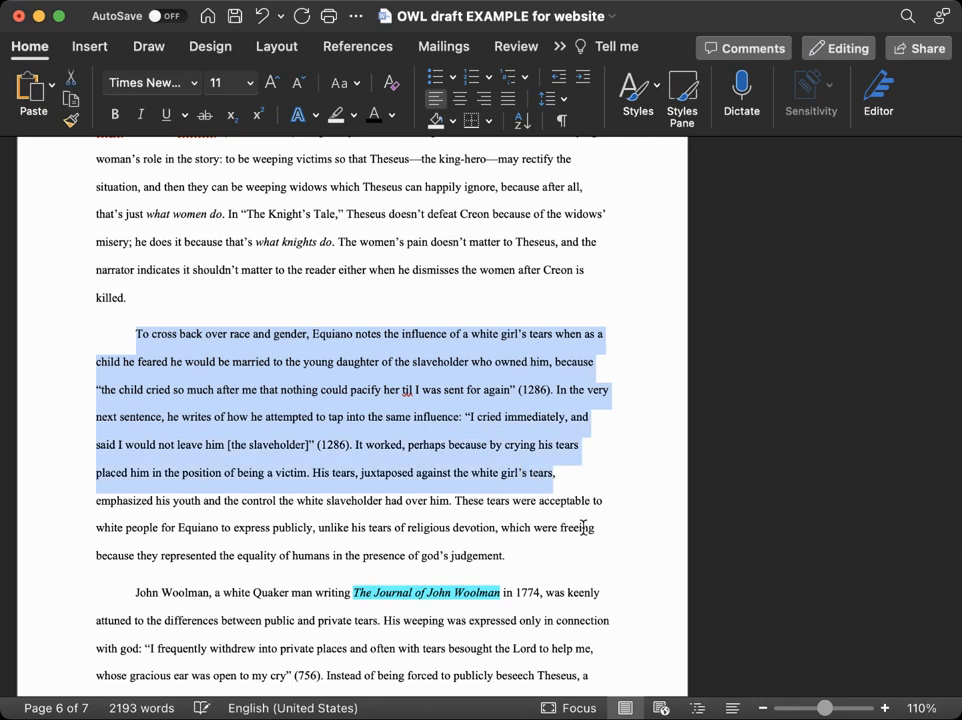
click(618, 415)
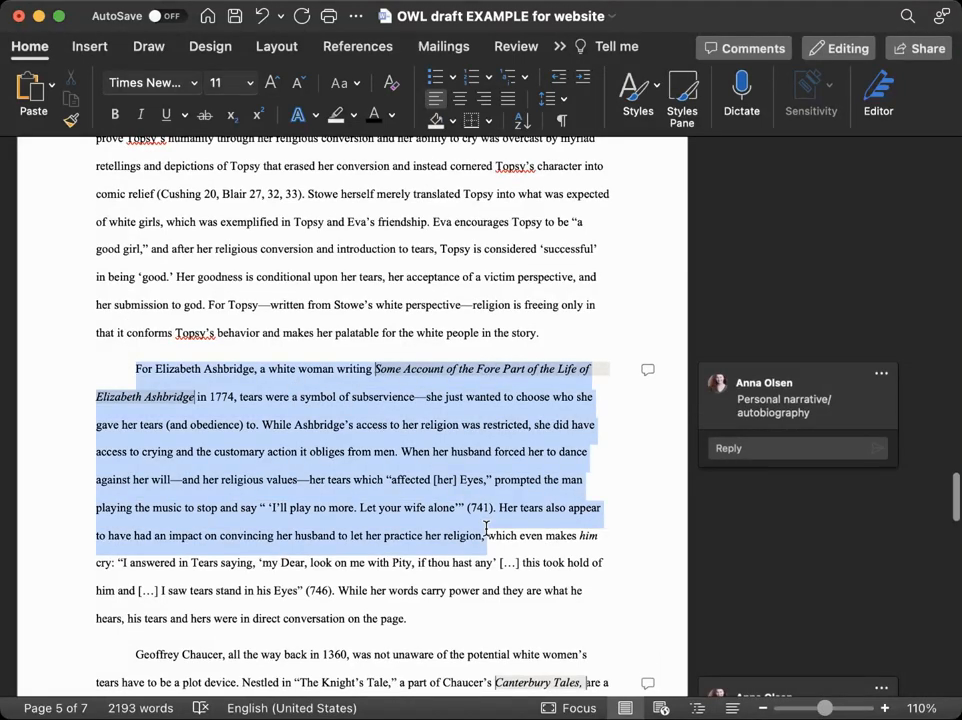
click(550, 570)
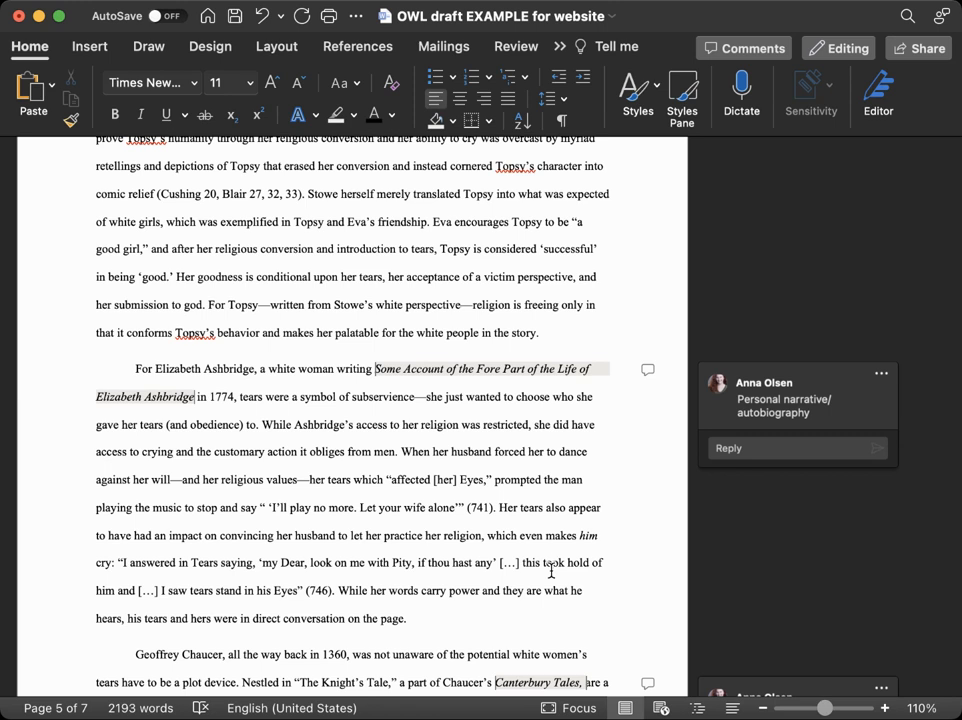
mouse_move(480, 418)
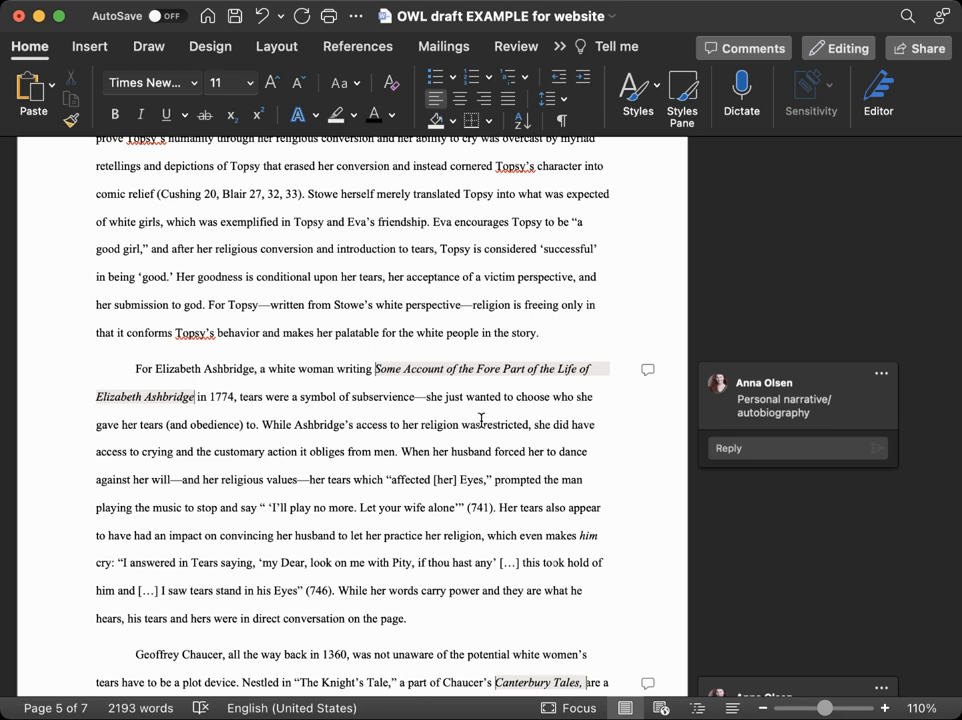
- Scroll to the closing outline and back to the Franklin passage on public tears
scroll(down, 3)
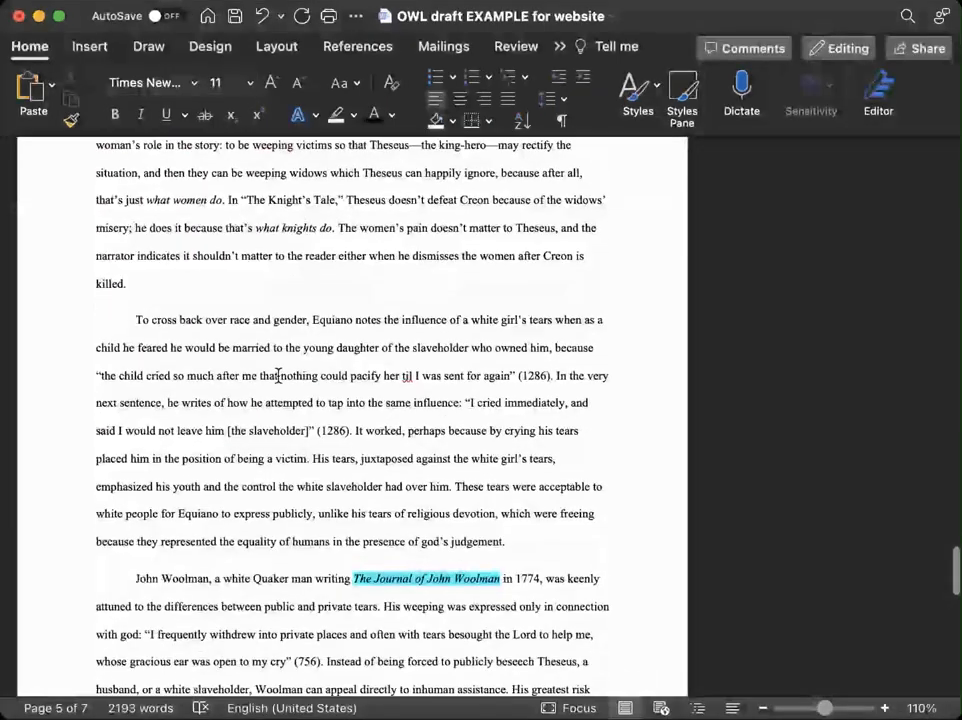
scroll(down, 3)
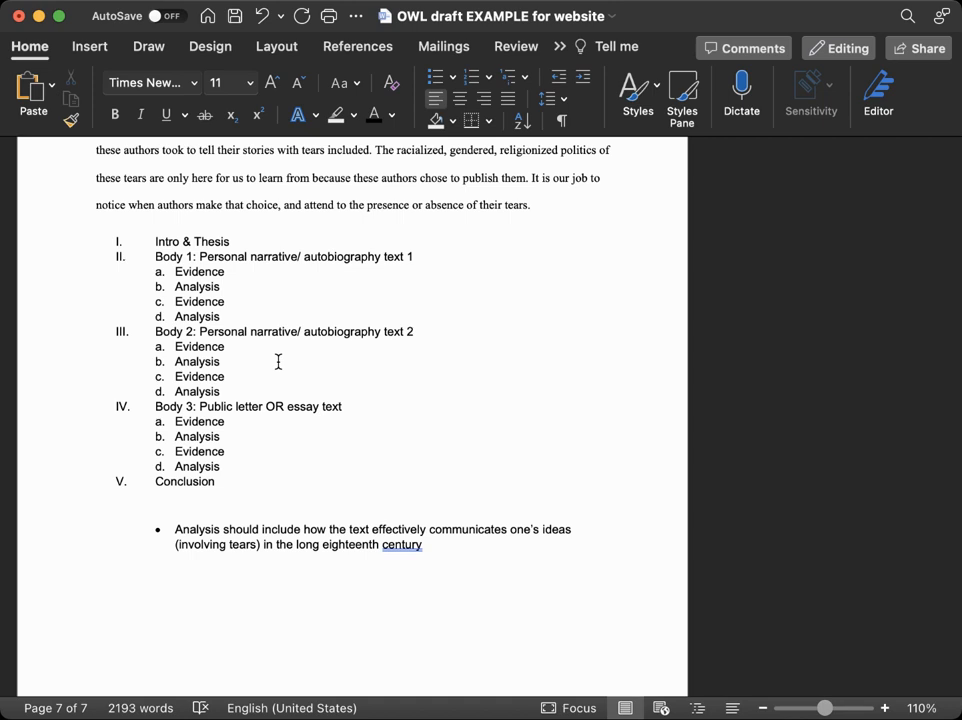
mouse_move(343, 252)
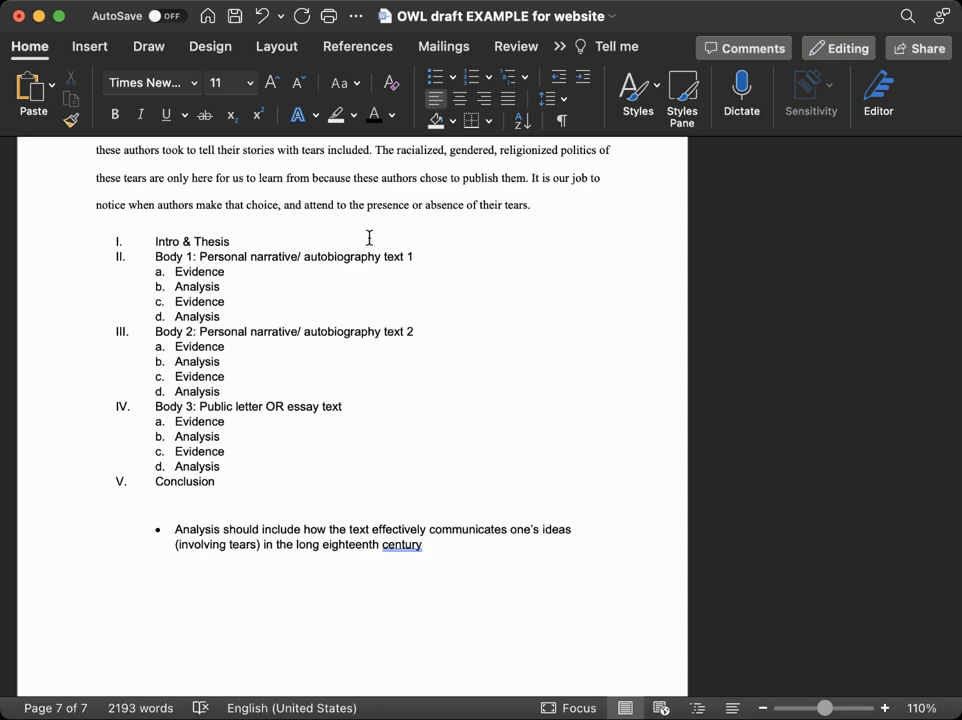
double_click(199, 271)
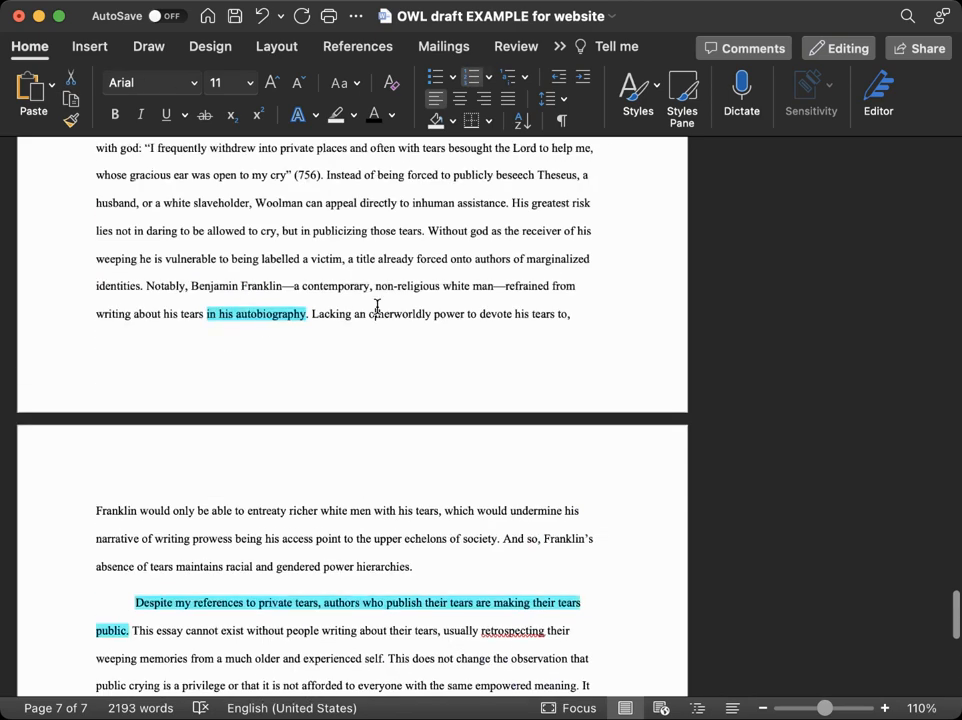
- Select Equiano, then view the five-part outline and its analysis note on tears
scroll(up, 3)
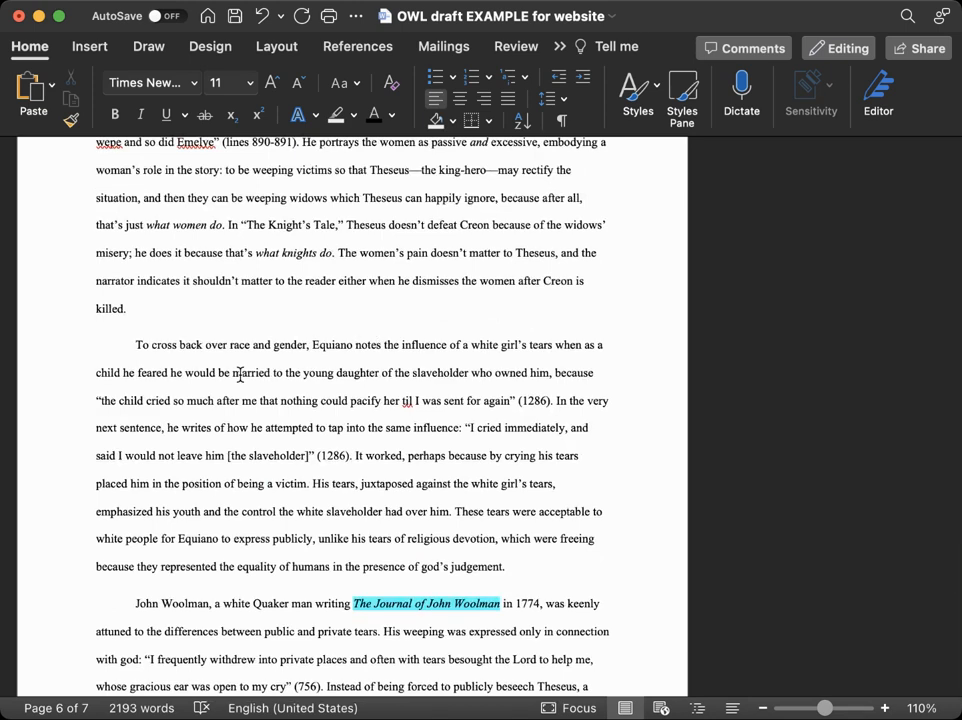
double_click(338, 344)
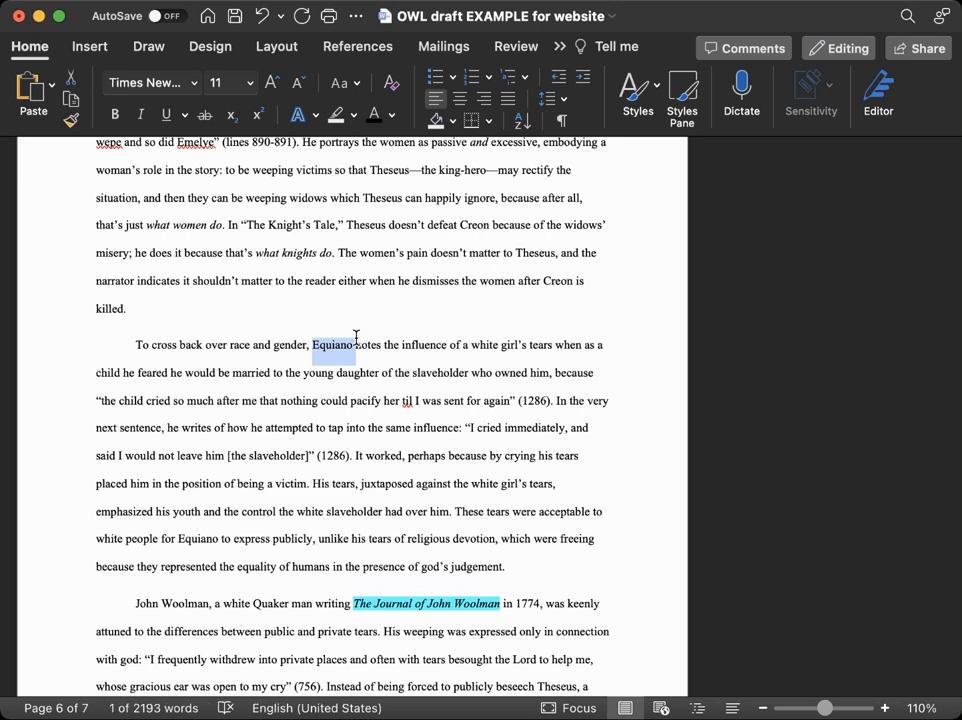
scroll(down, 3)
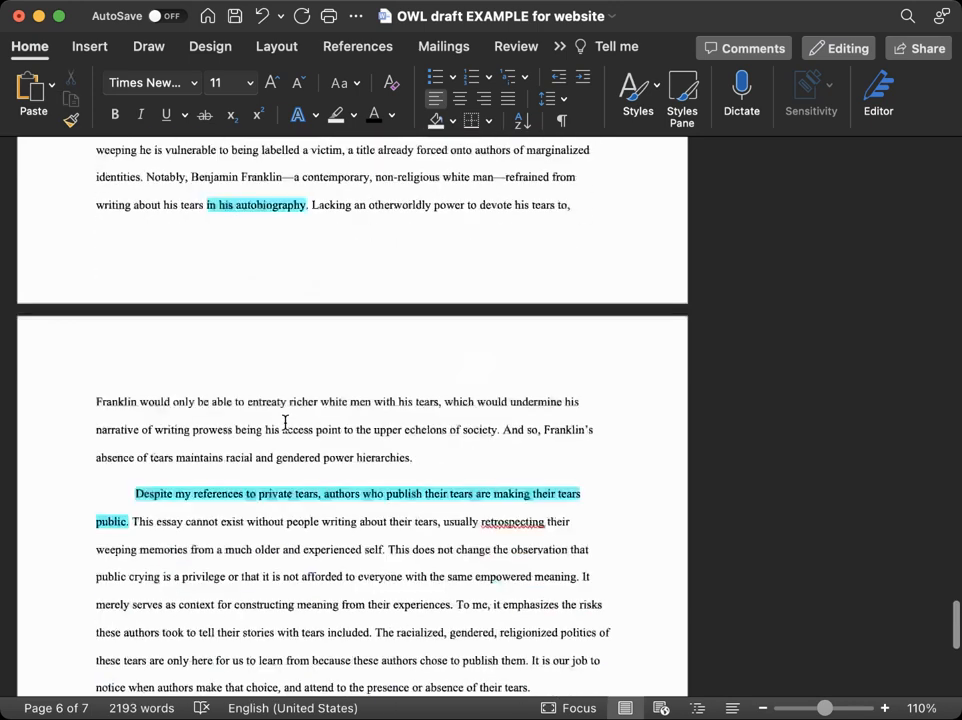
scroll(down, 3)
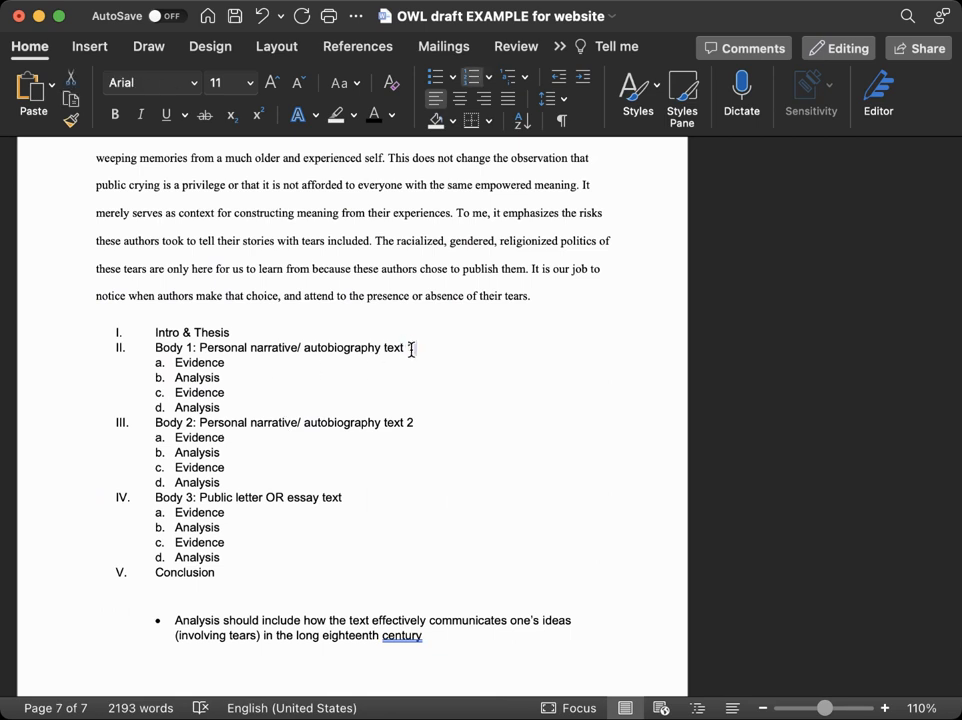
text(1)
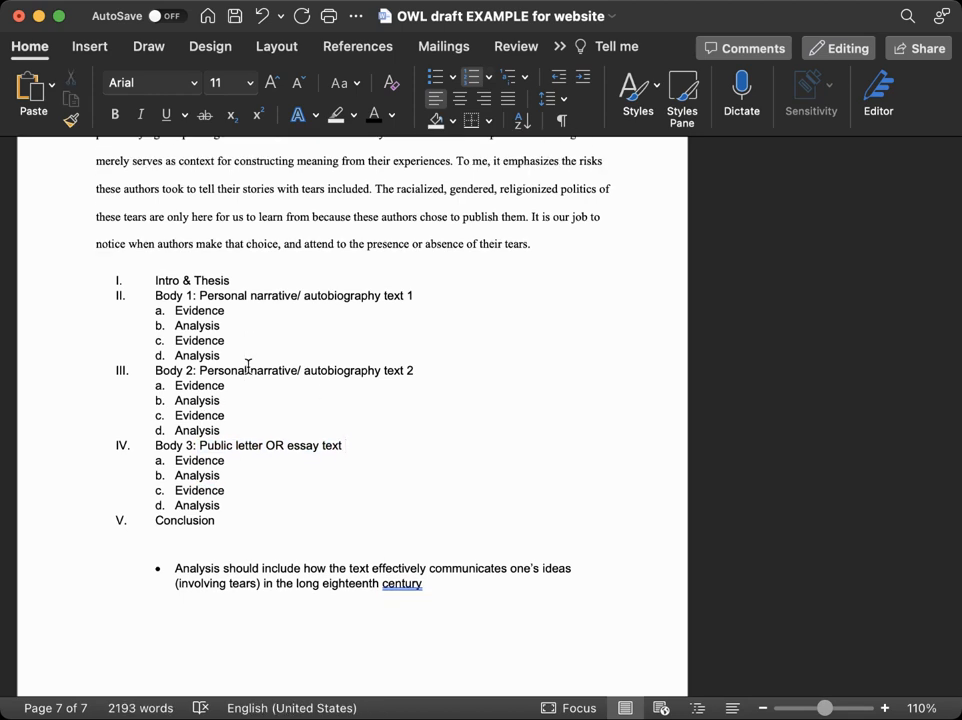
click(345, 445)
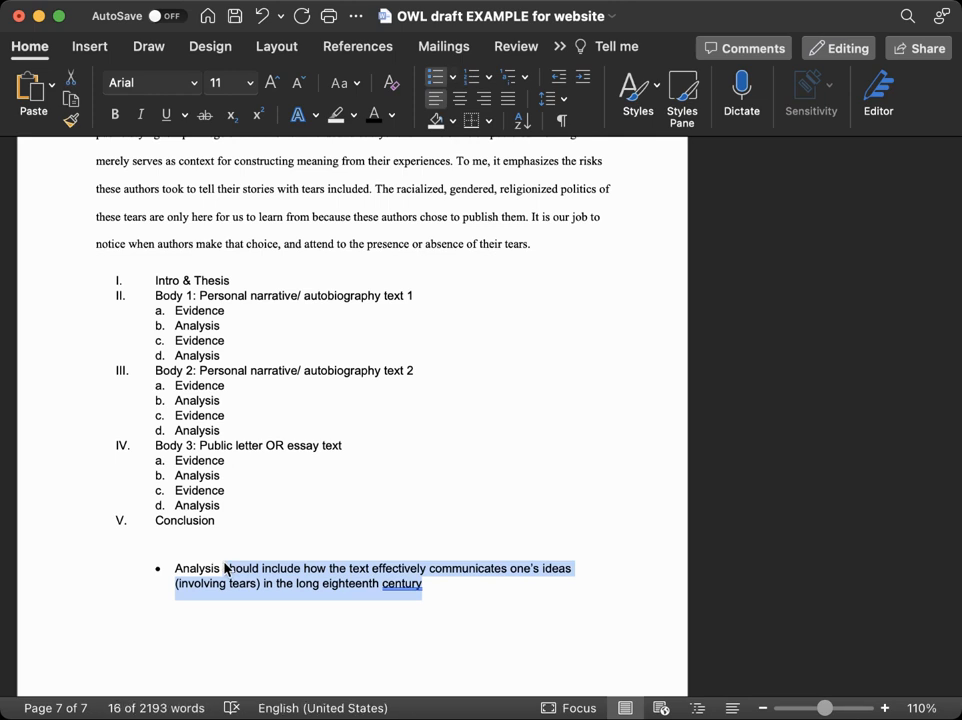
click(472, 583)
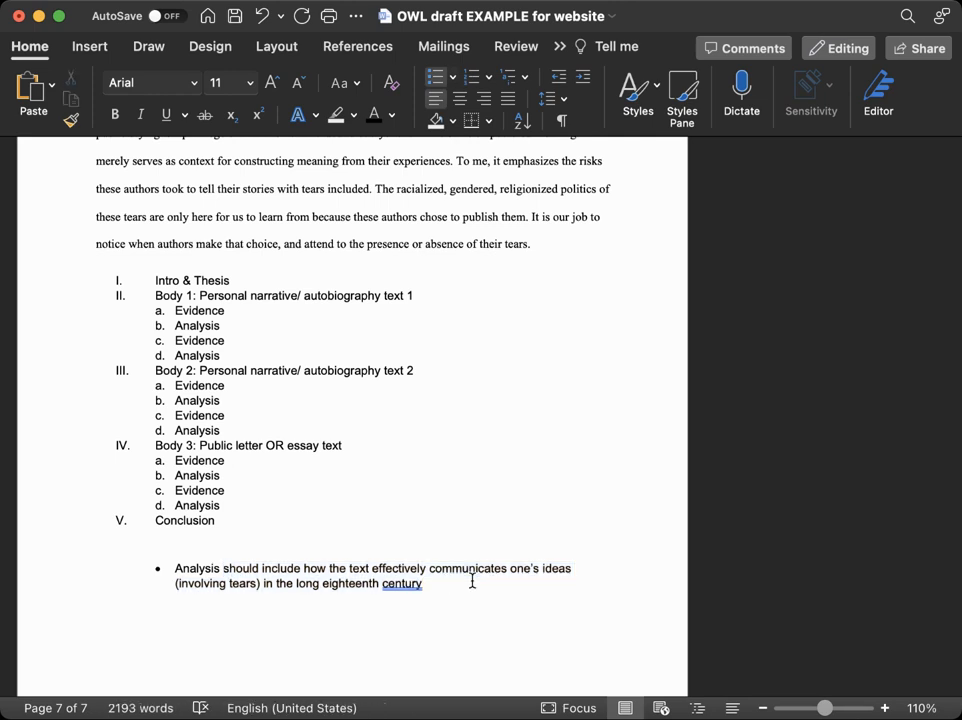